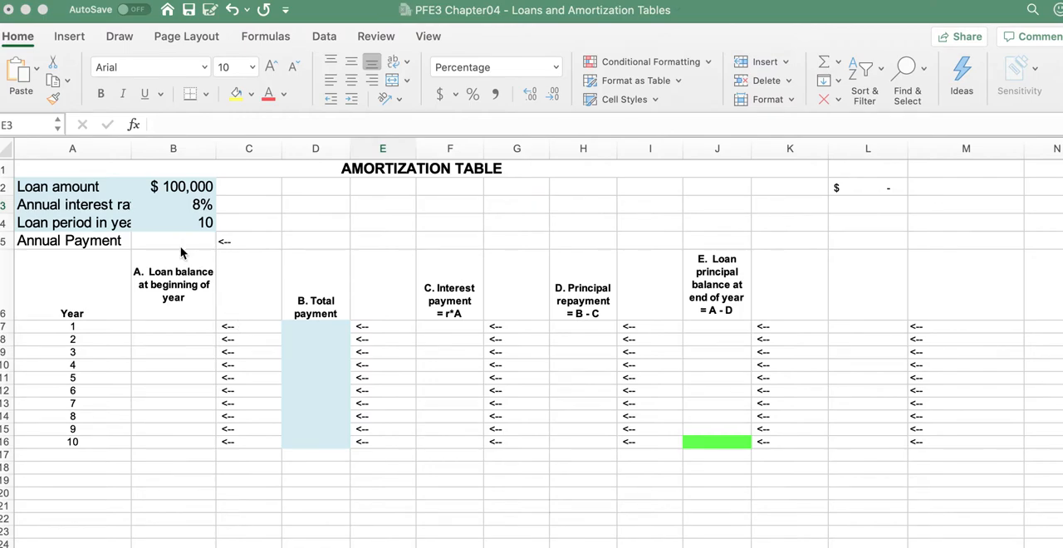
# Insert =PMT(B3,B4,-B2) in the Annual Payment cell B5 via the Financial function list, giving $14,903
pyautogui.click(172, 239)
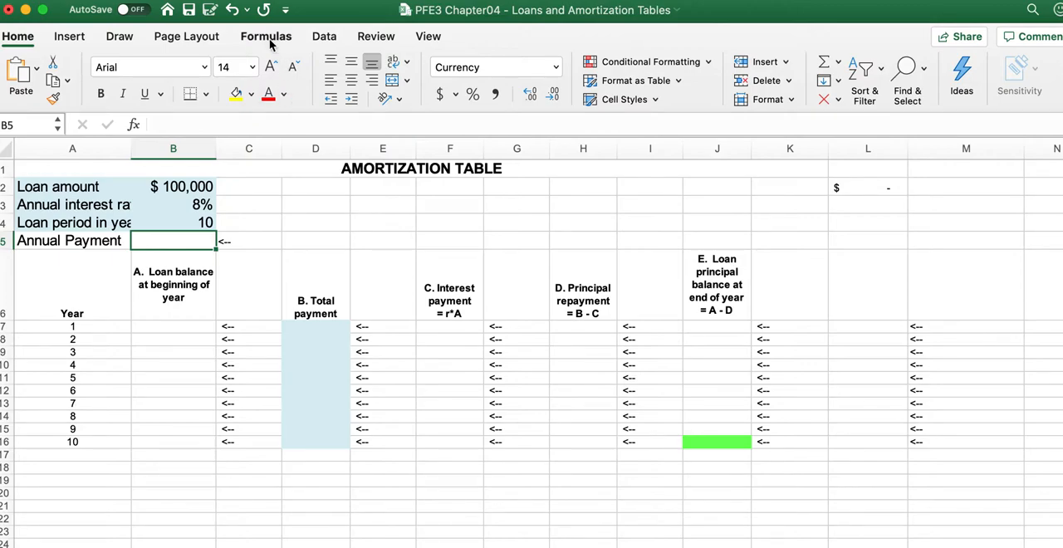
pyautogui.click(266, 36)
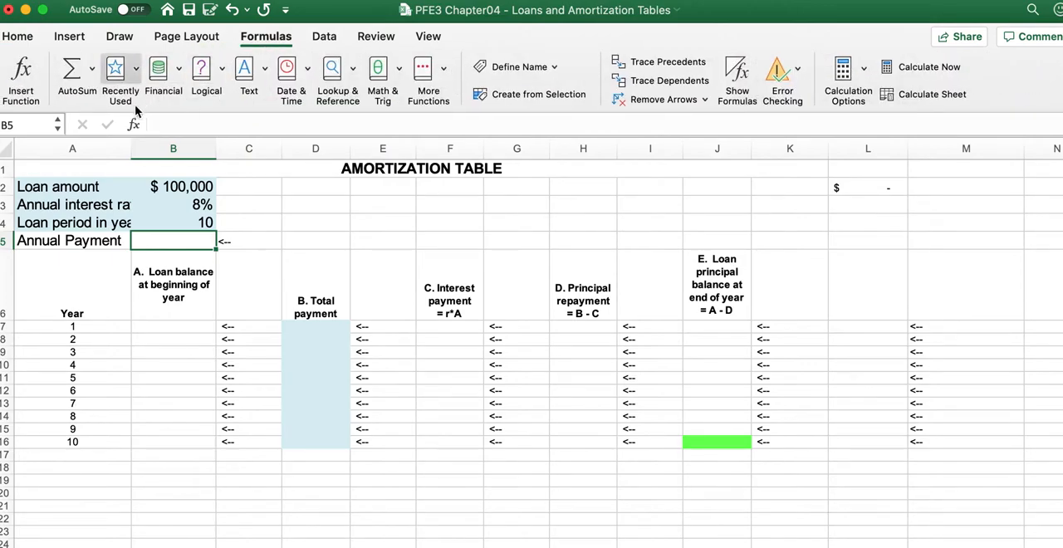
pyautogui.click(119, 75)
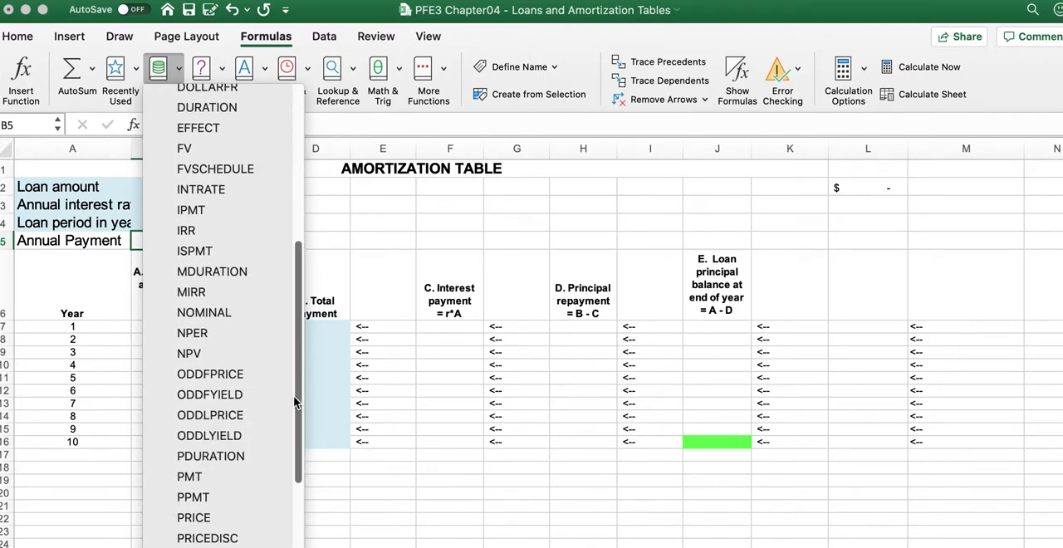
pyautogui.moveTo(189, 476)
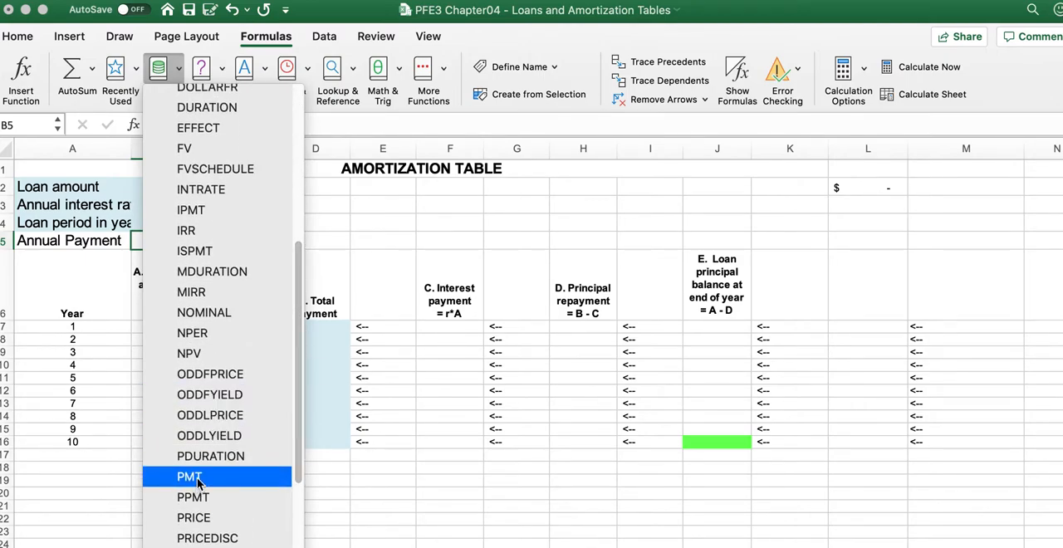
pyautogui.click(190, 475)
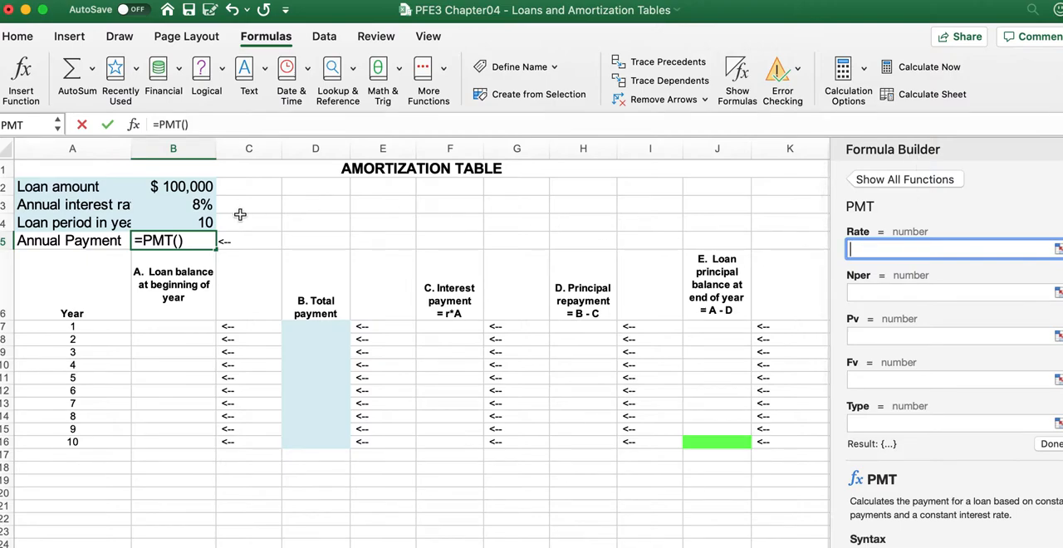
pyautogui.click(173, 204)
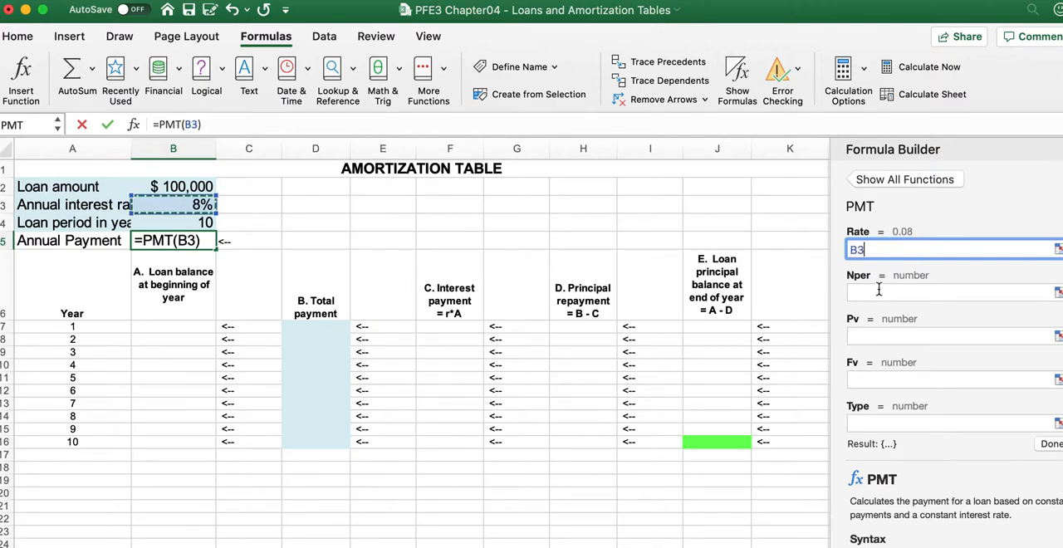
pyautogui.click(173, 223)
pyautogui.write('-B2')
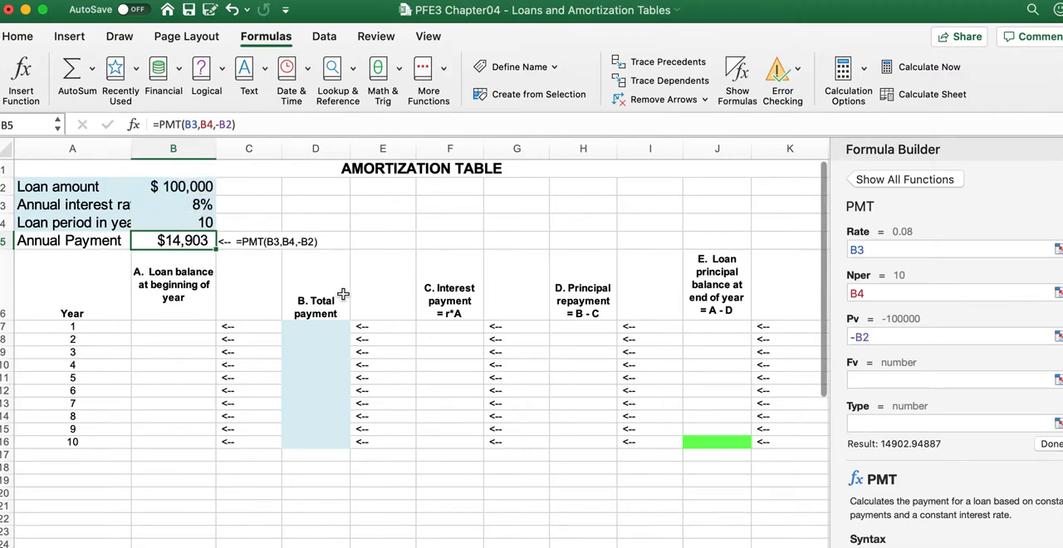
pyautogui.moveTo(303, 332)
pyautogui.write('=B$5')
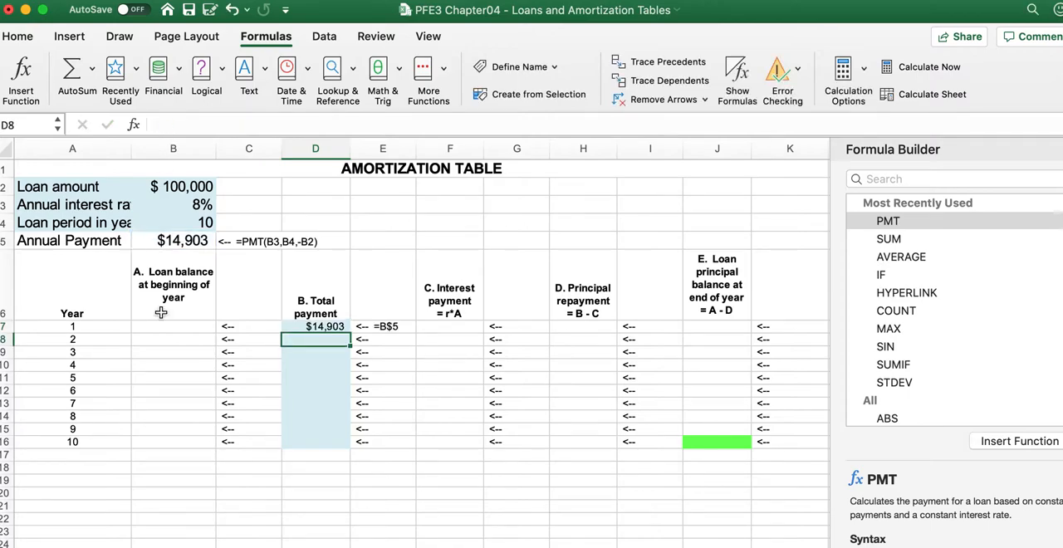
# Enter year 1's beginning balance and its interest payment as balance times the 8% rate
pyautogui.click(173, 326)
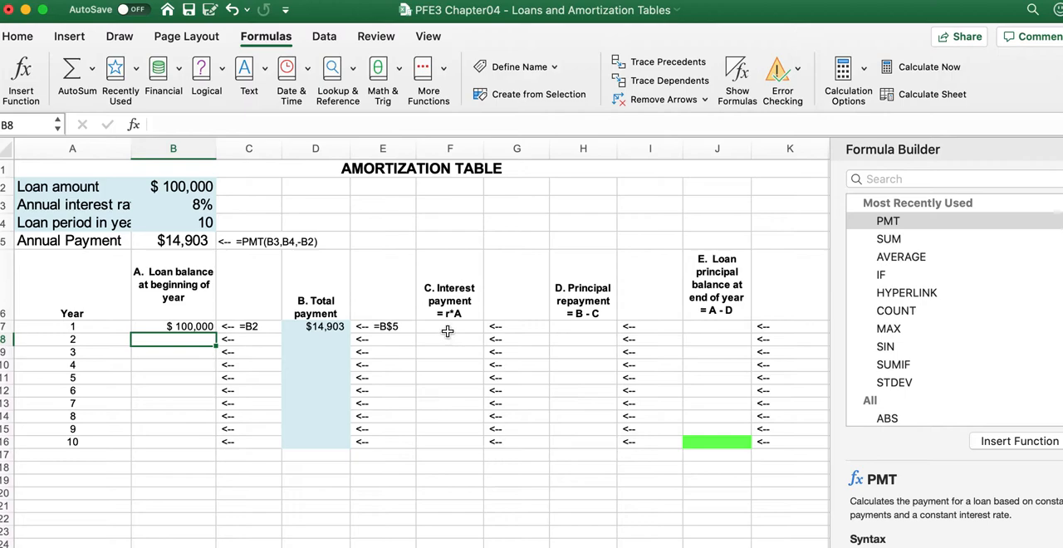
pyautogui.click(450, 325)
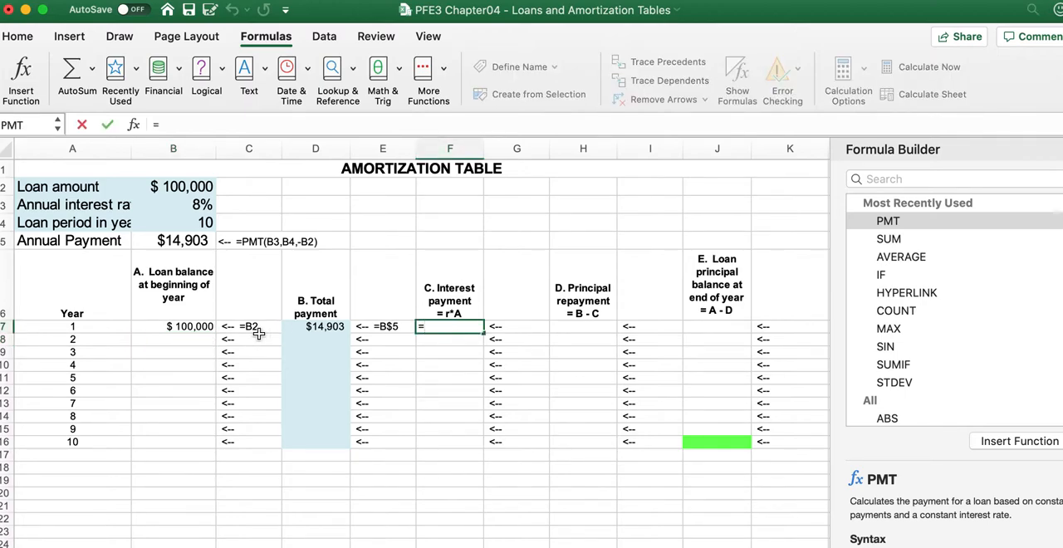
pyautogui.click(173, 326)
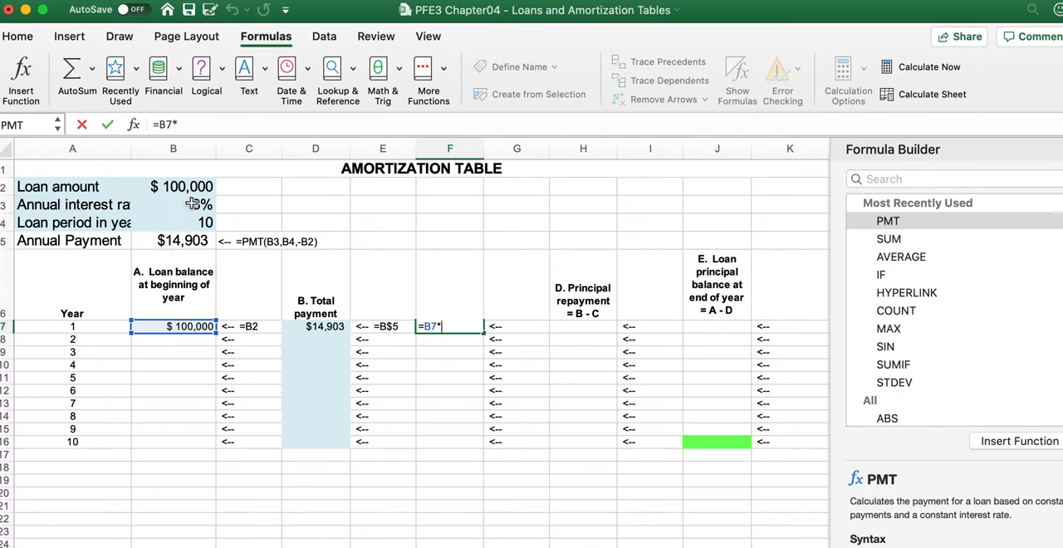
pyautogui.click(173, 204)
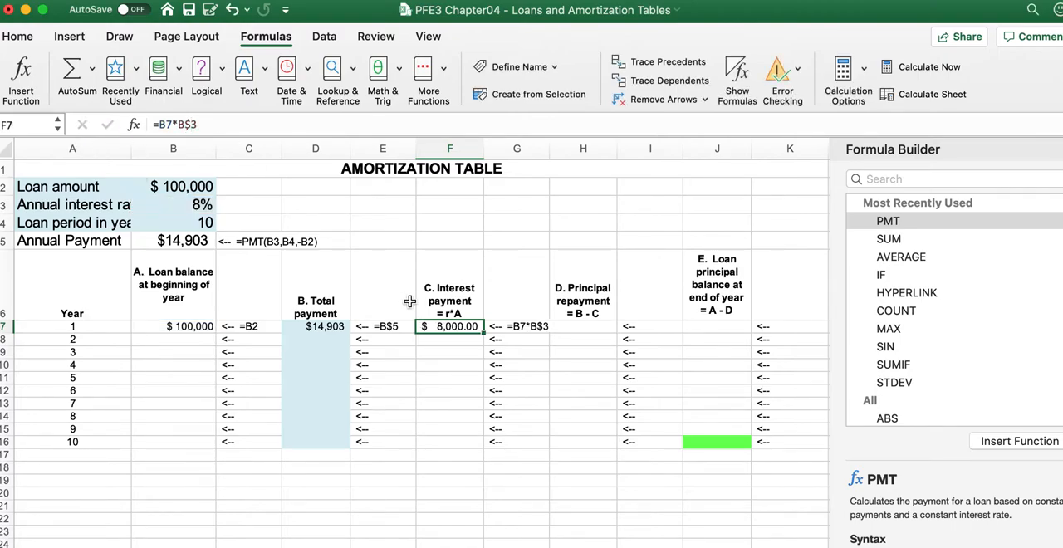
pyautogui.moveTo(581, 328)
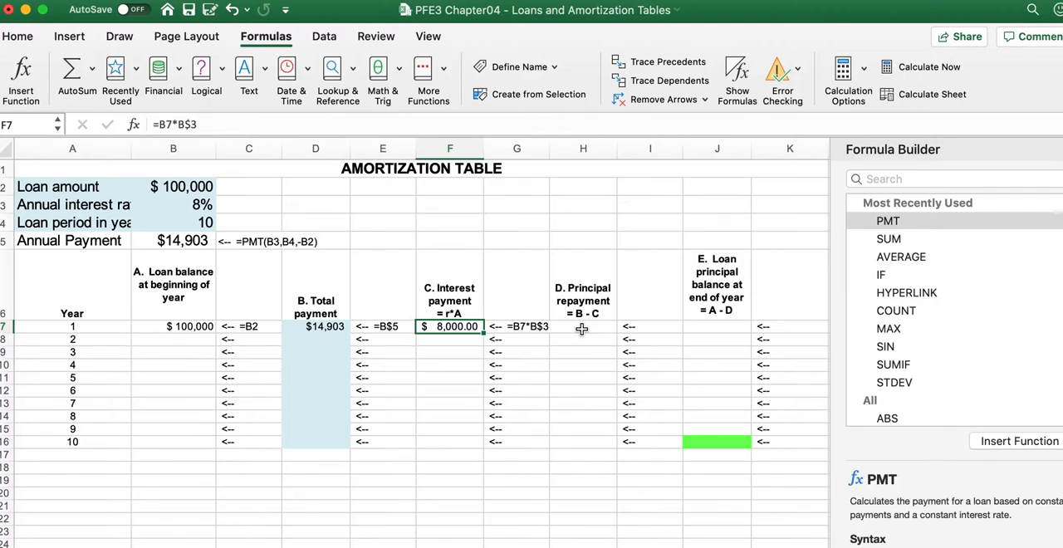
# Enter year 1's principal repayment and 93,097.05 ending balance, then set year 2's beginning balance to =J7
pyautogui.click(583, 325)
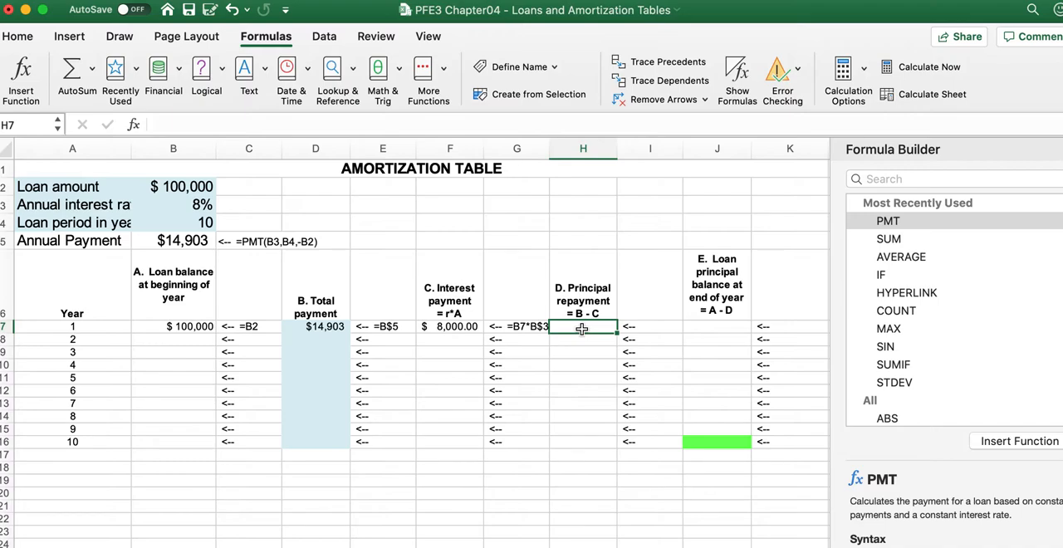
pyautogui.write('=')
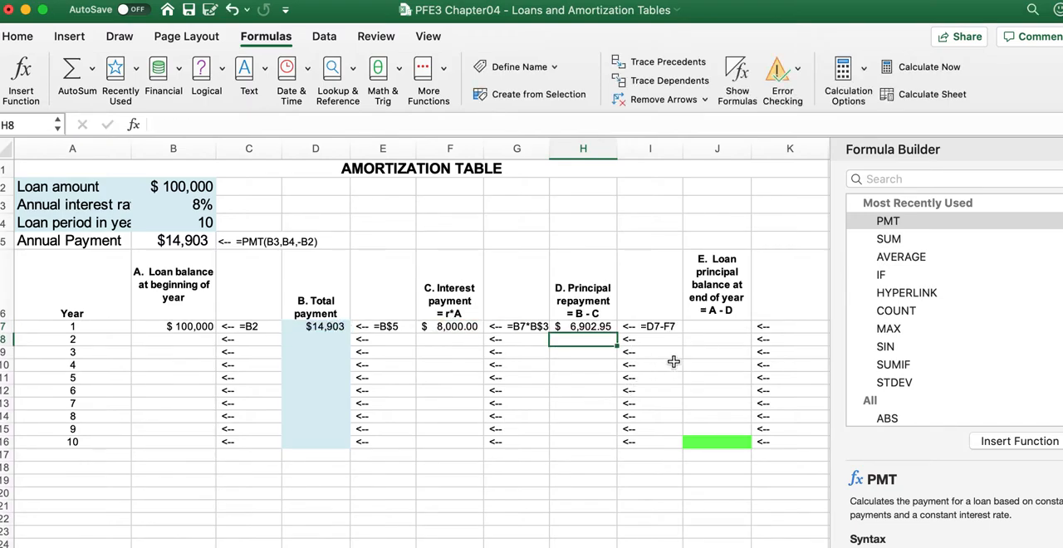
pyautogui.click(717, 326)
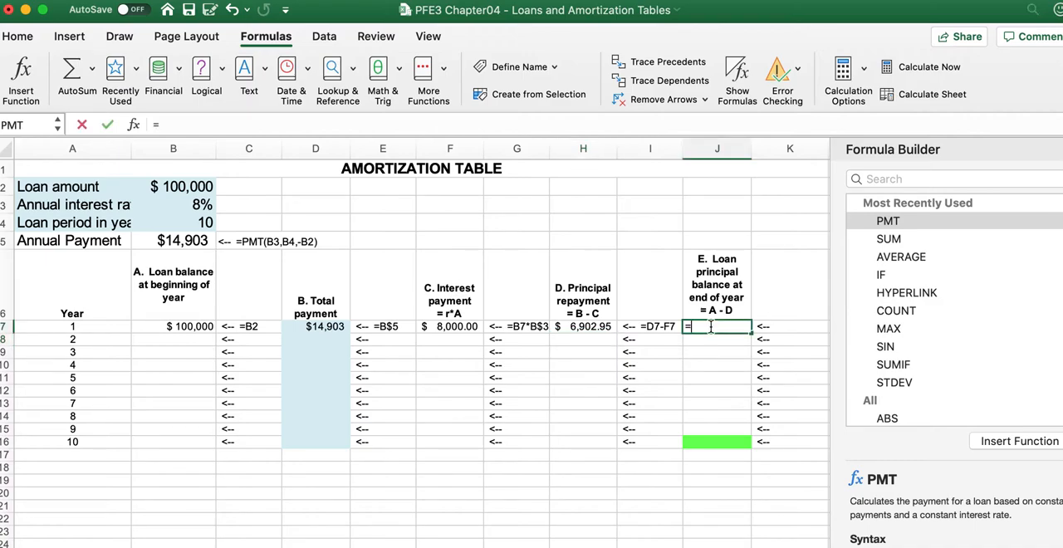
pyautogui.click(173, 325)
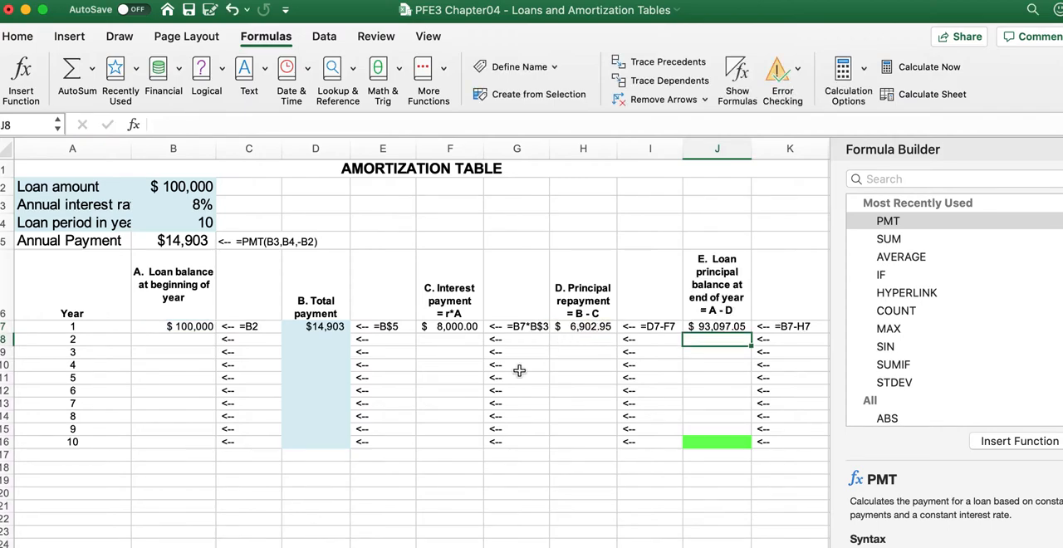
pyautogui.click(173, 339)
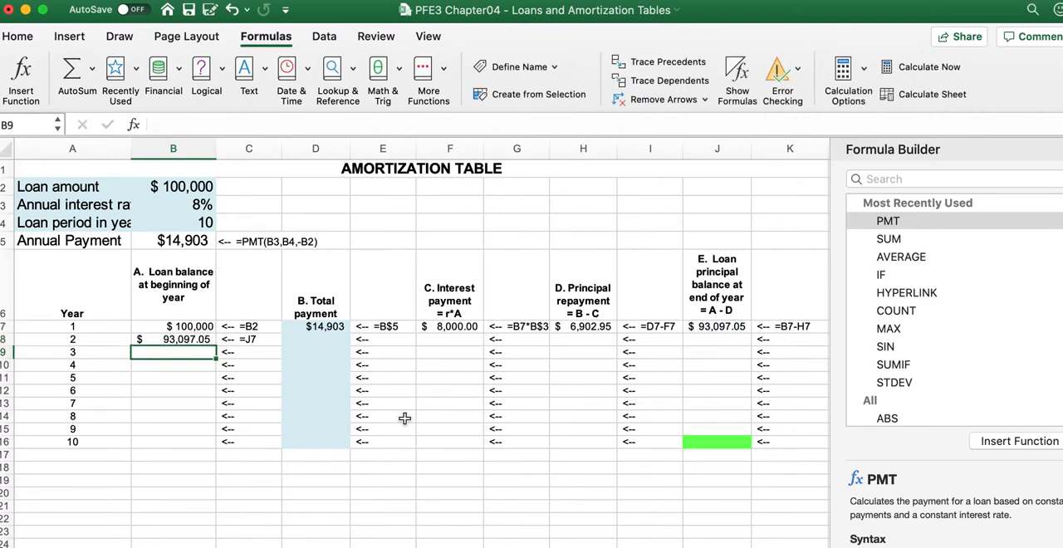
pyautogui.moveTo(255, 391)
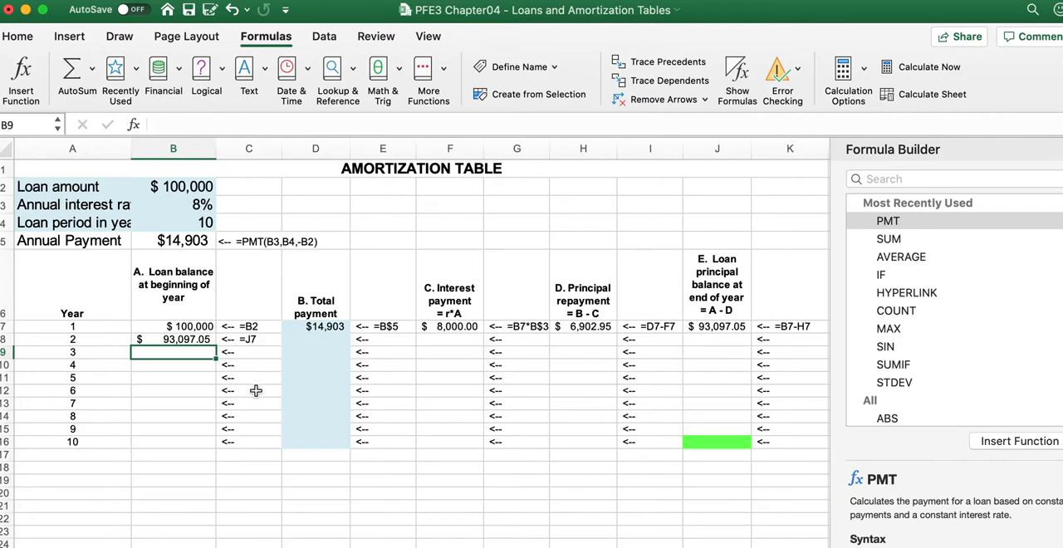
pyautogui.moveTo(302, 339)
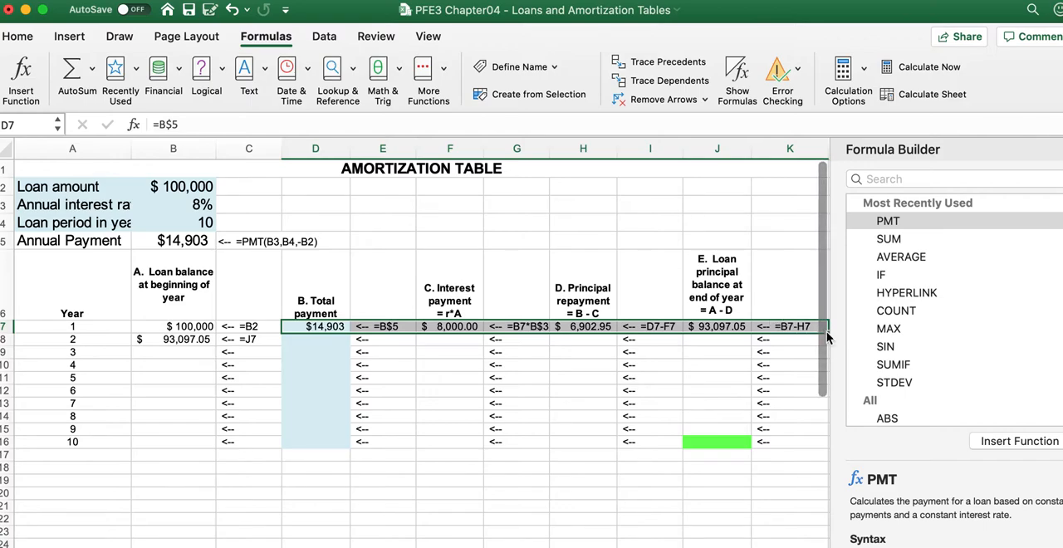
# Fill year 1's formulas from total payment to ending balance down into year 2 and check them
pyautogui.click(790, 415)
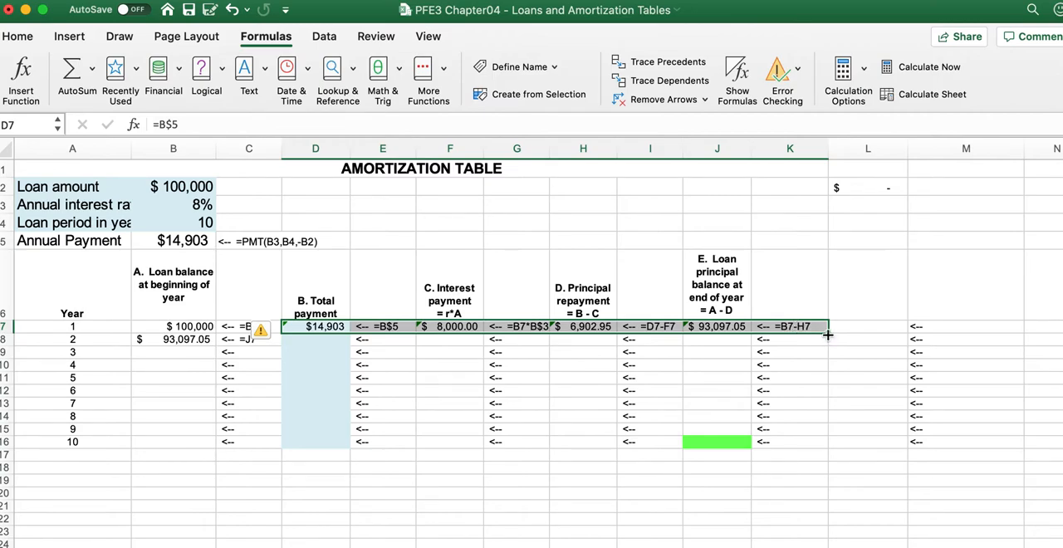
pyautogui.moveTo(827, 326); pyautogui.dragTo(827, 339)
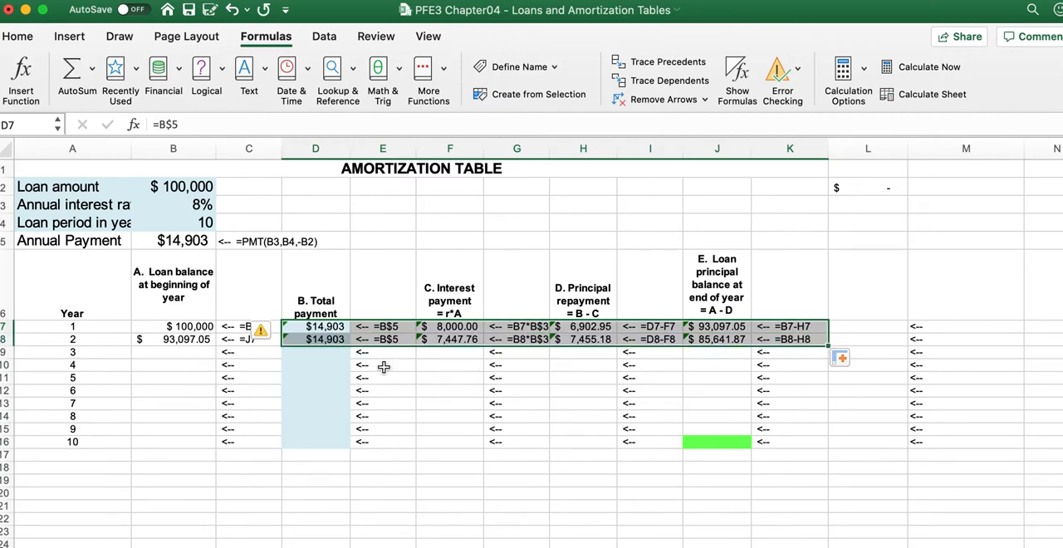
pyautogui.click(316, 339)
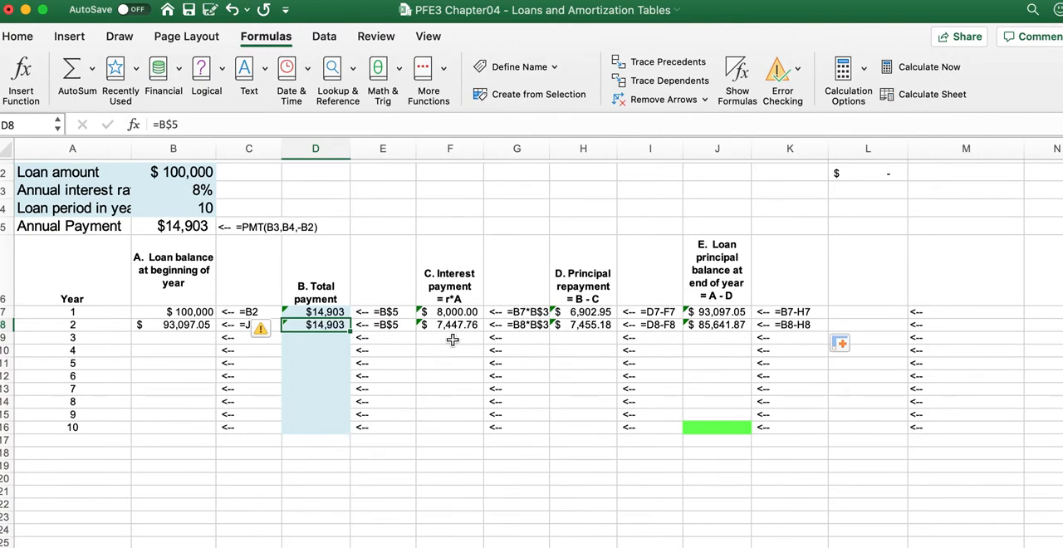
pyautogui.click(448, 325)
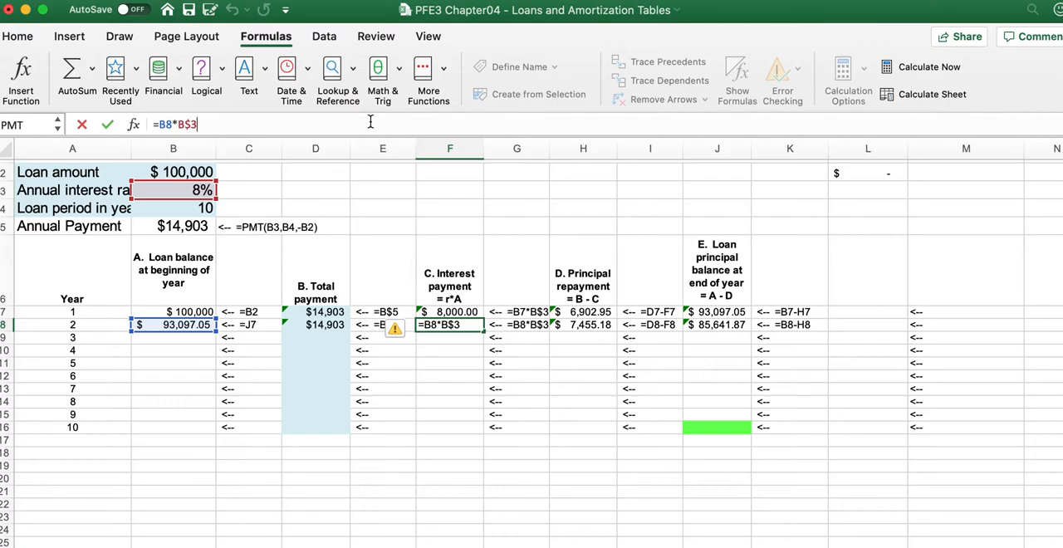
pyautogui.moveTo(777, 297)
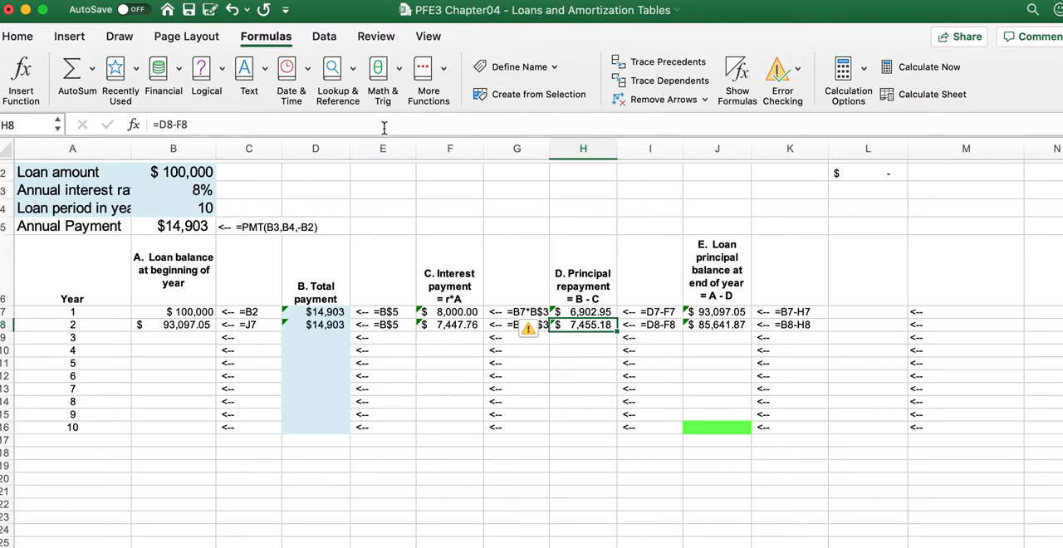
pyautogui.moveTo(383, 124)
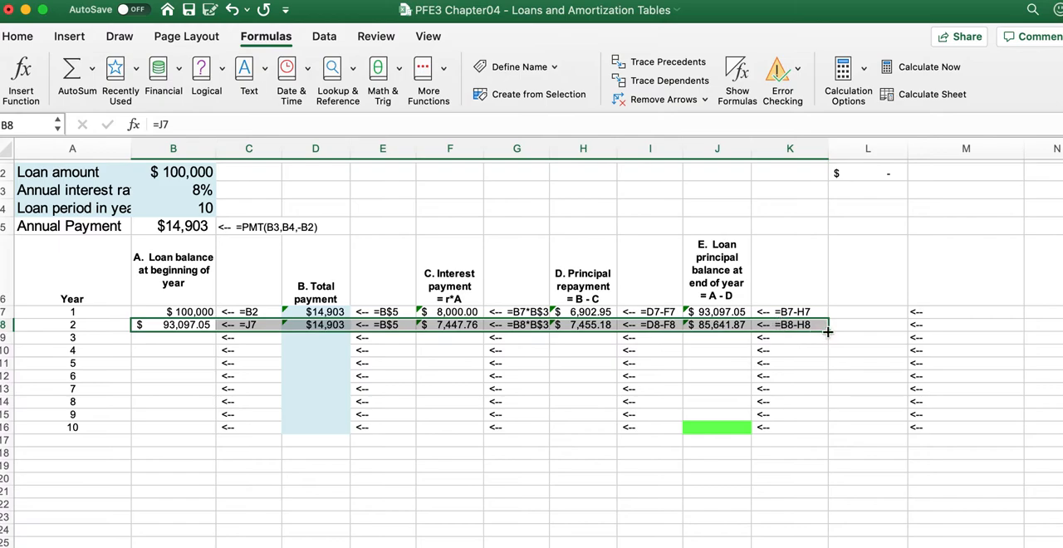
# Fill year 2's row B8:K8 down through year 10 and confirm year 10 ends at a zero balance
pyautogui.moveTo(826, 331); pyautogui.dragTo(827, 427)
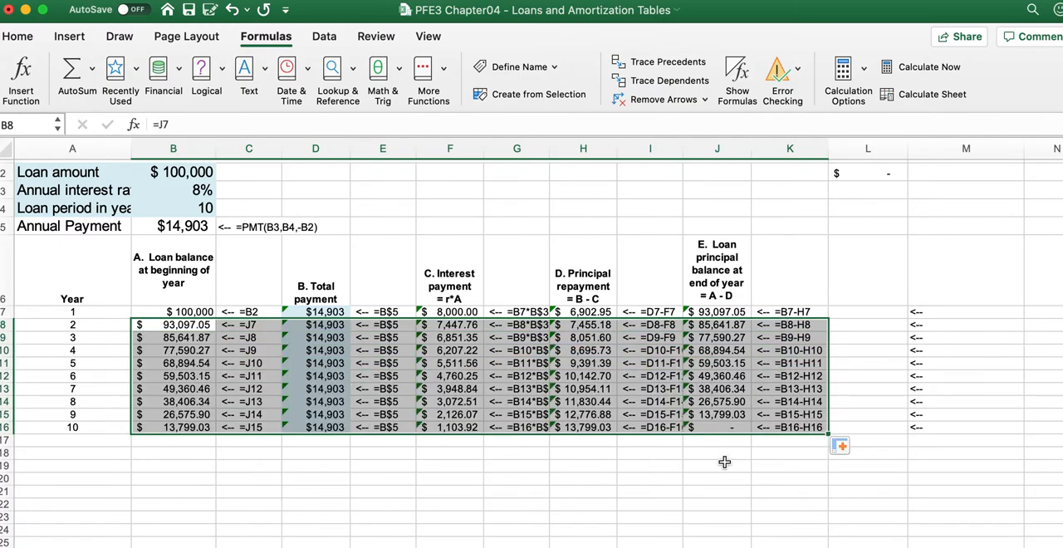
pyautogui.click(715, 427)
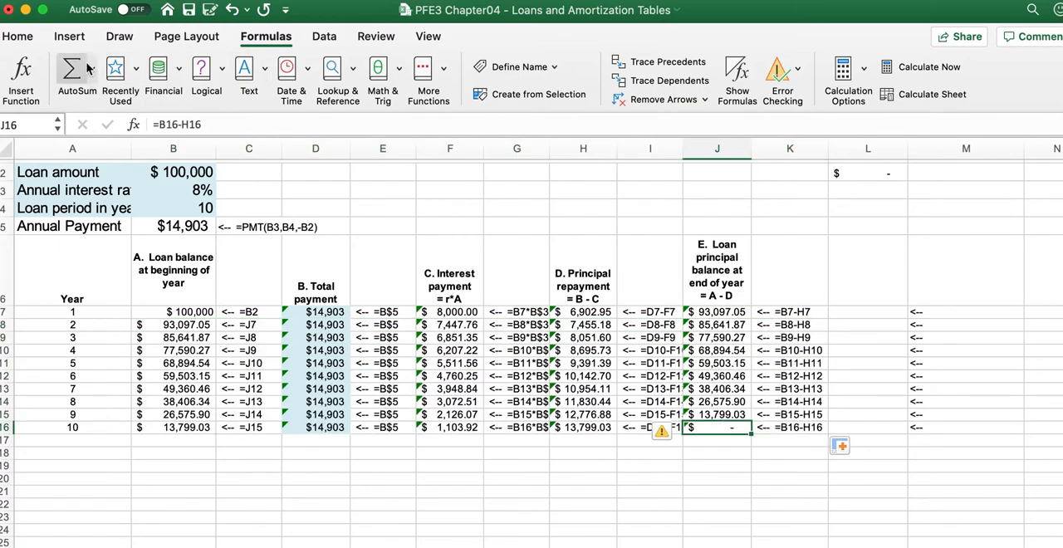
pyautogui.click(17, 36)
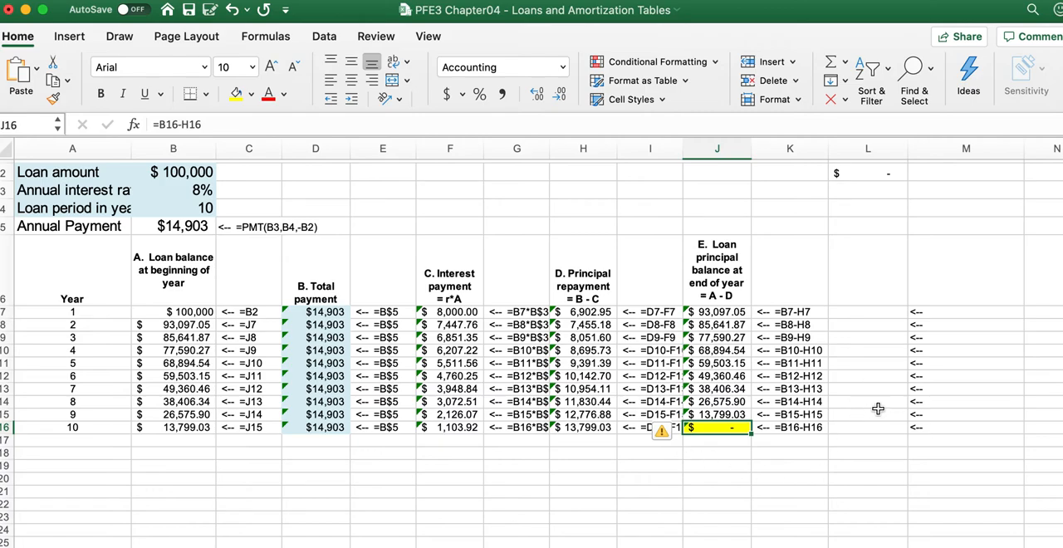
pyautogui.moveTo(870, 312)
pyautogui.write('=D7')
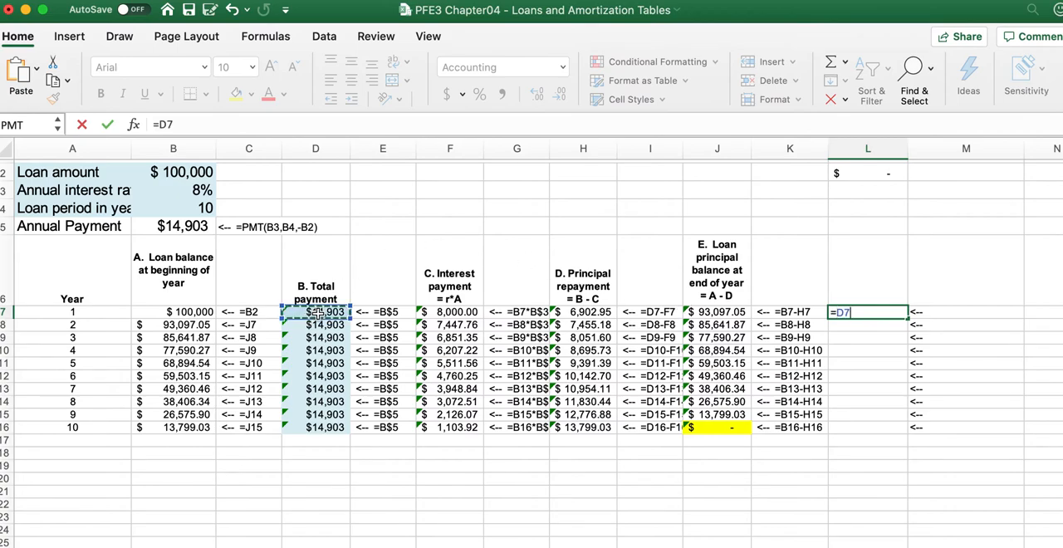
# Build the year-1 discounted-payment formula in L7 as =D7/(1+$B$3)^A7, not yet entered
pyautogui.write('/')
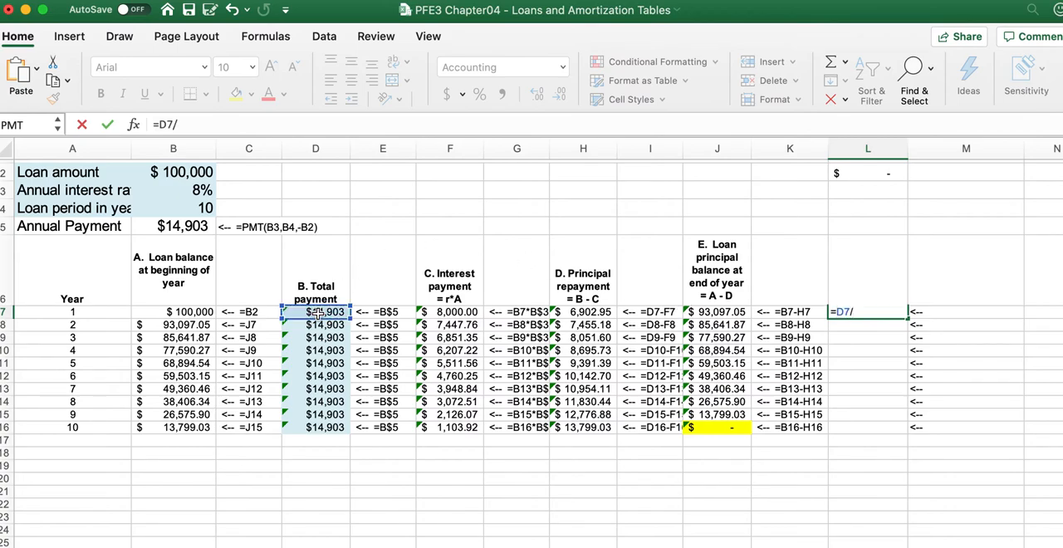
pyautogui.write('(1')
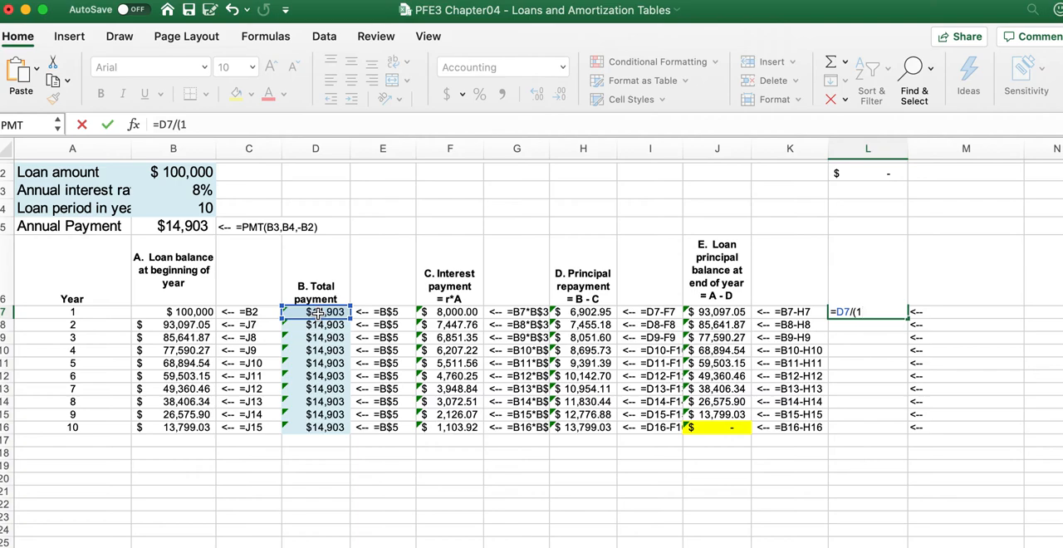
pyautogui.write('+')
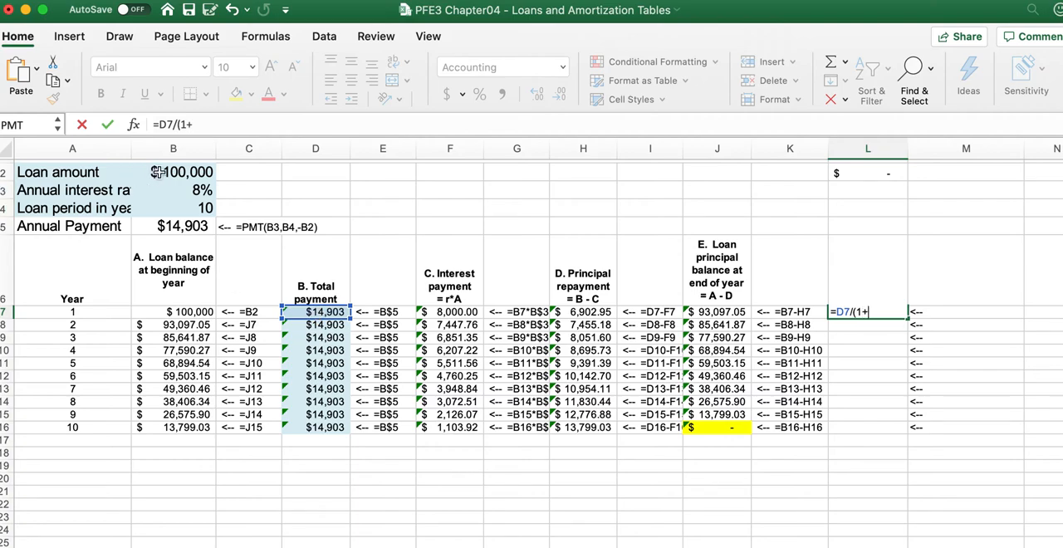
pyautogui.click(173, 189)
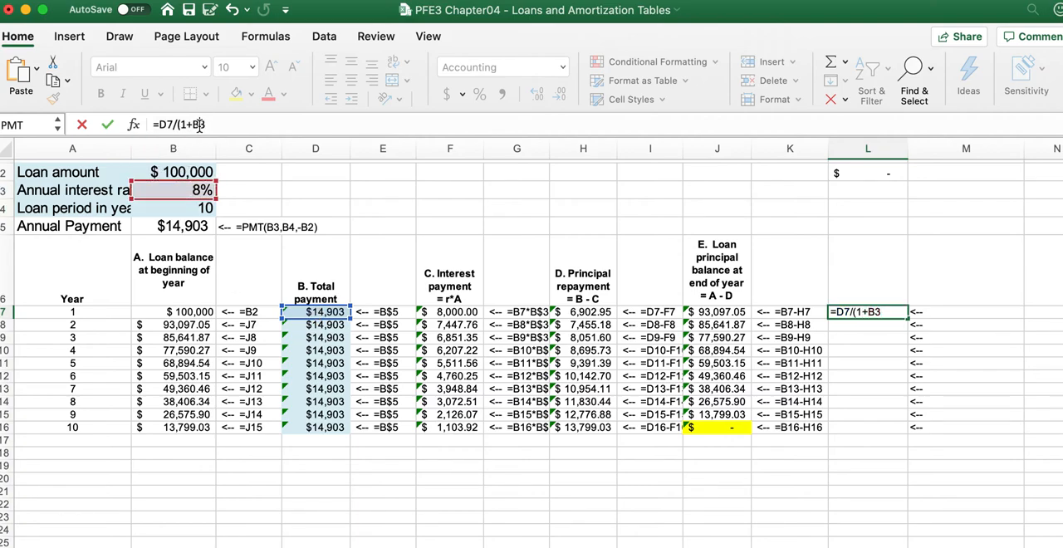
pyautogui.write('$3')
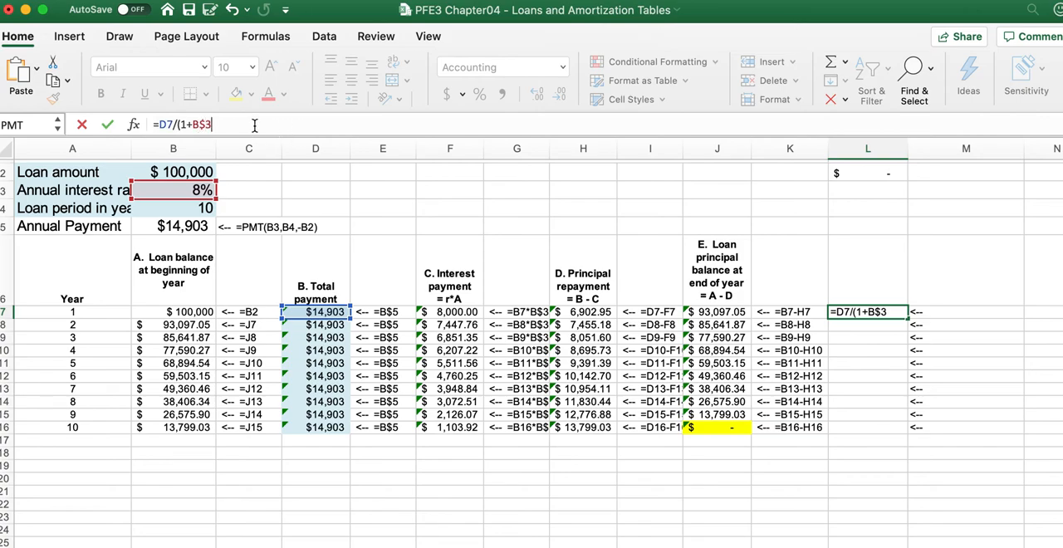
pyautogui.write(')^')
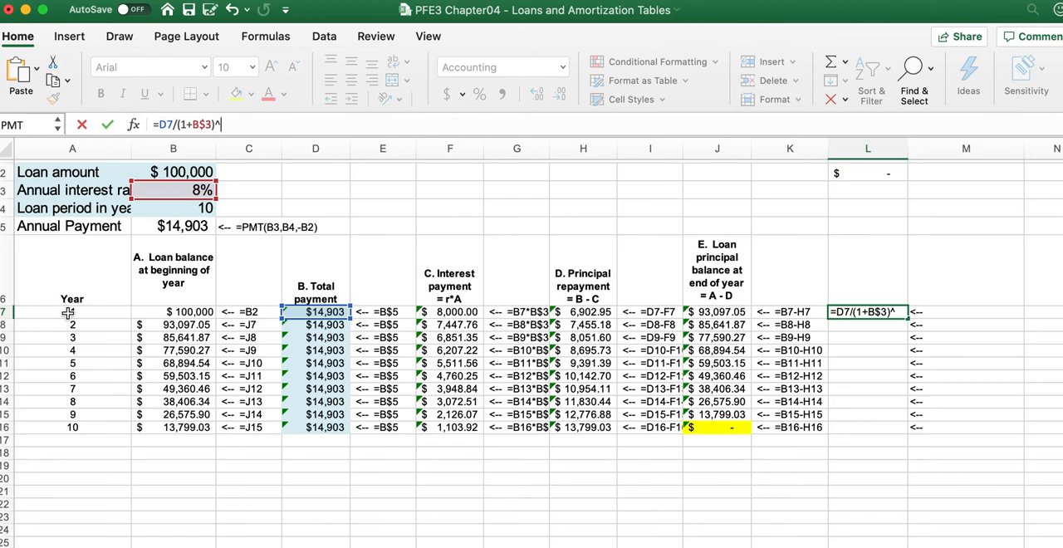
pyautogui.click(73, 312)
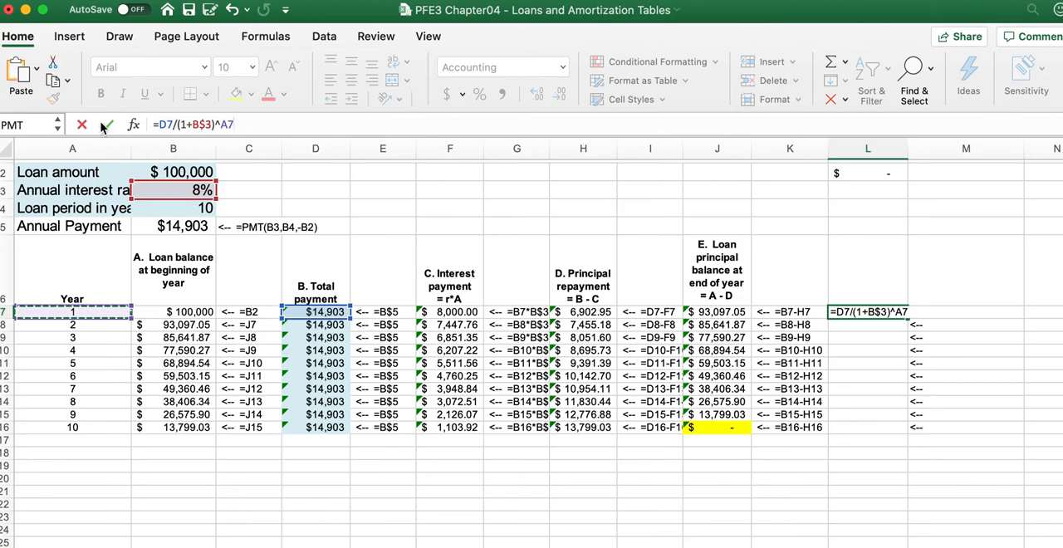